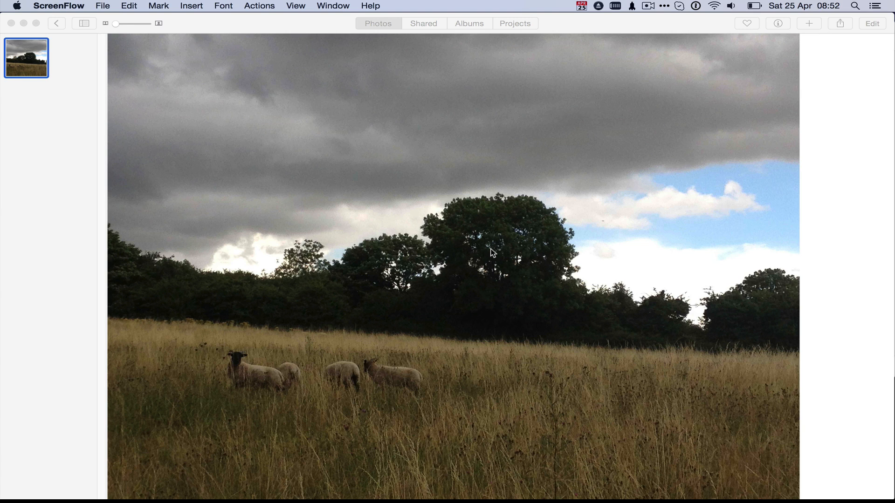
mouse_move(575, 207)
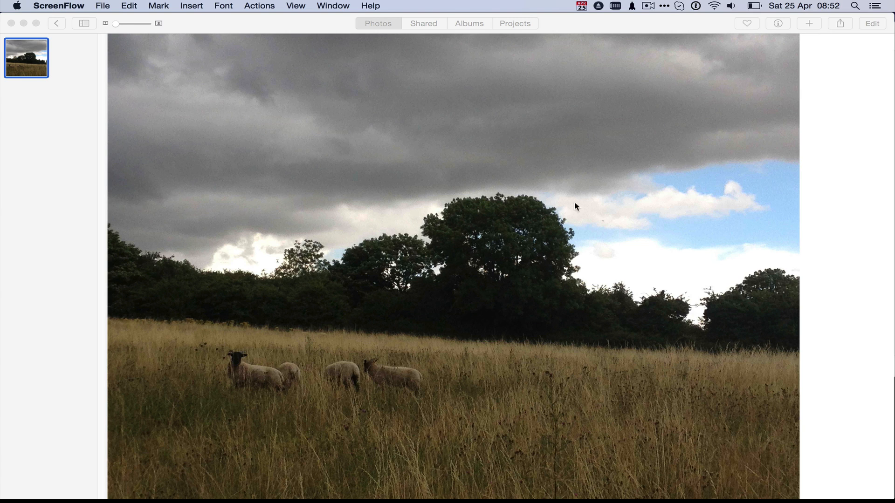
mouse_move(671, 236)
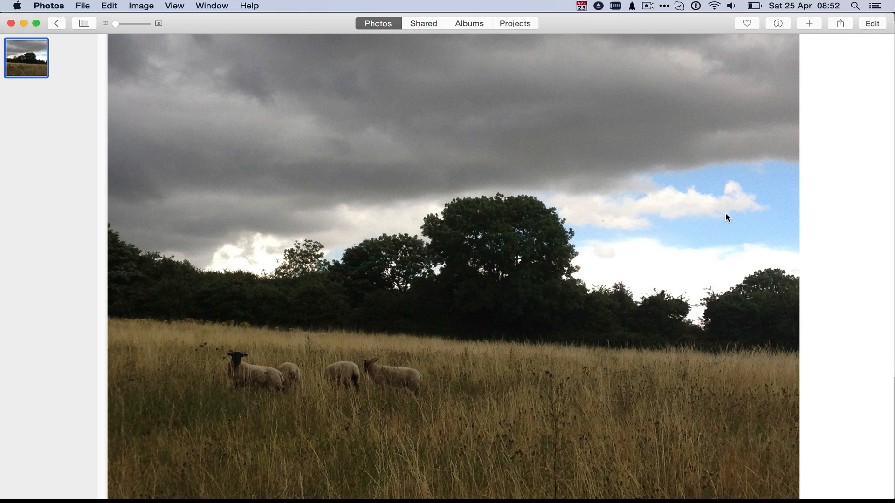
mouse_move(704, 150)
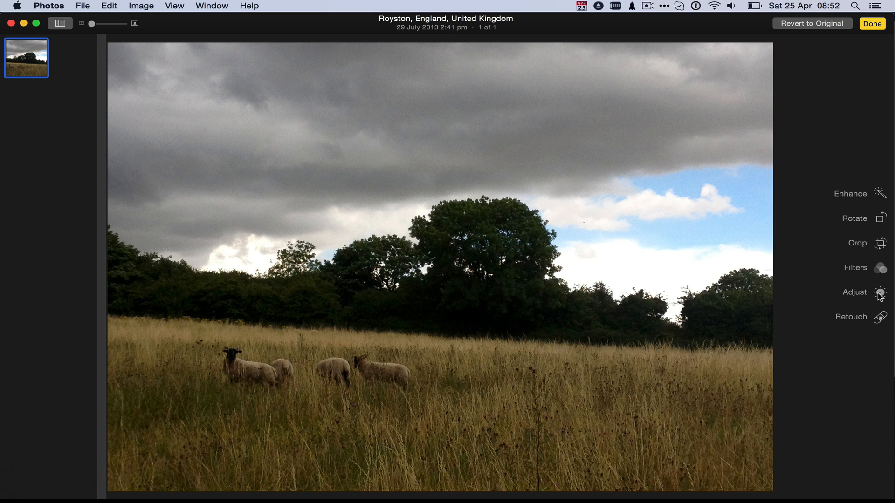
Show the Adjust panel with Light, Color and Black & White controls for the sheep photo.
left_click(854, 292)
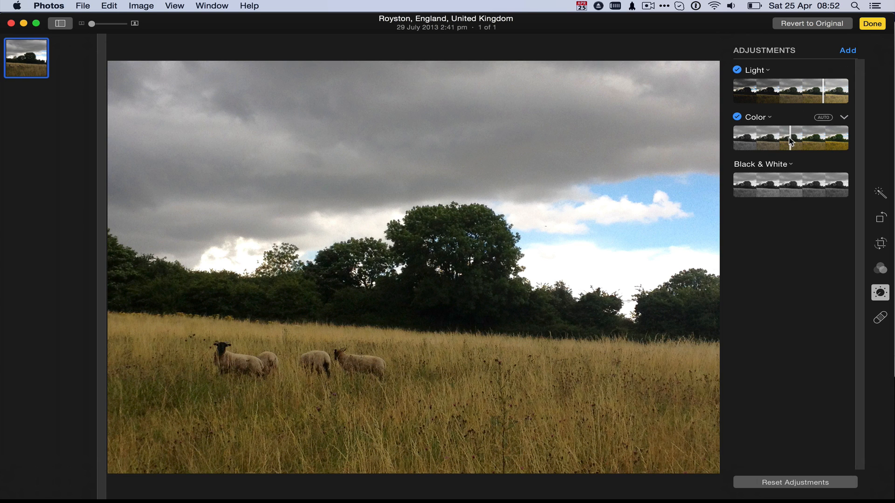
mouse_move(844, 67)
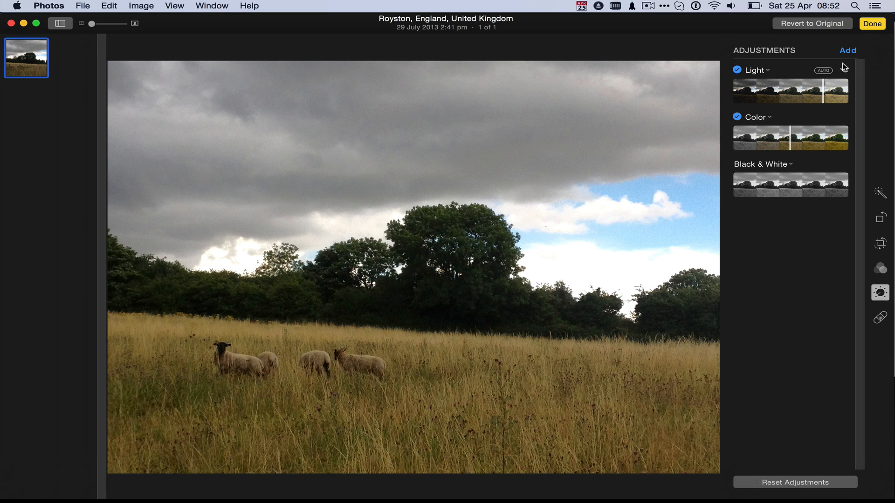
Expand the Light sliders, set Highlights to -0.14 and Black Point to 0.06, then collapse Color and Light.
left_click(844, 74)
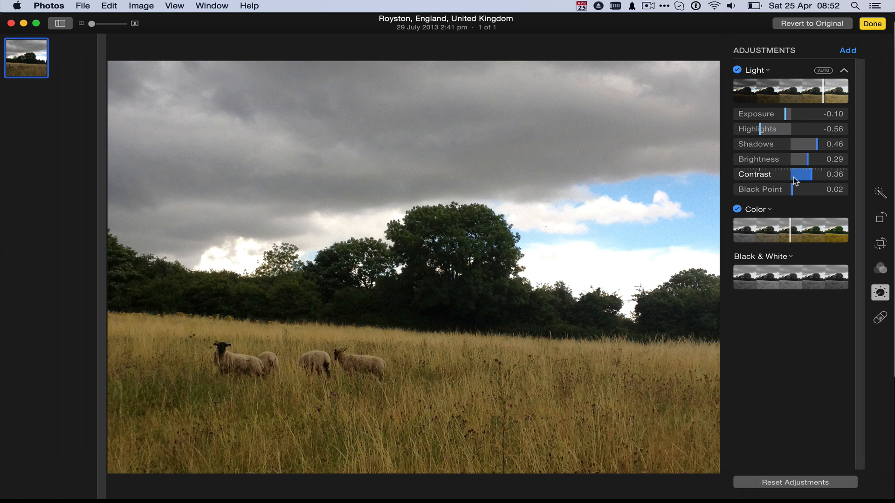
mouse_move(793, 194)
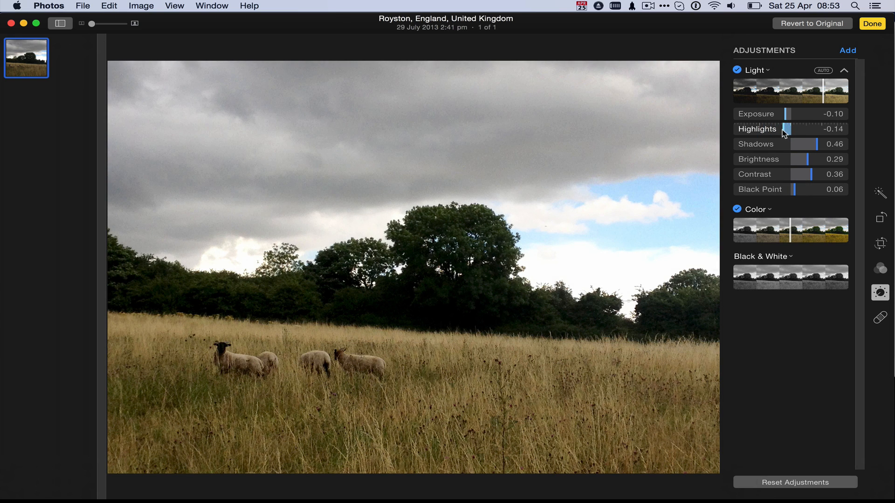
mouse_move(800, 191)
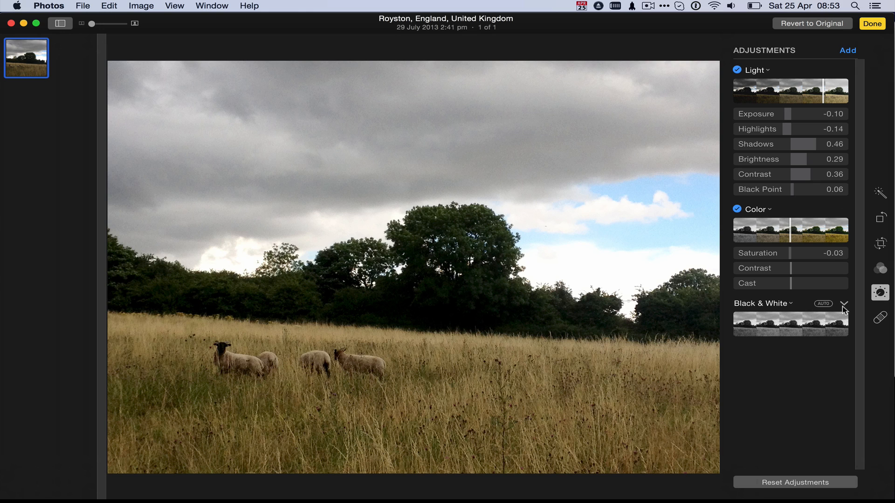
left_click(844, 303)
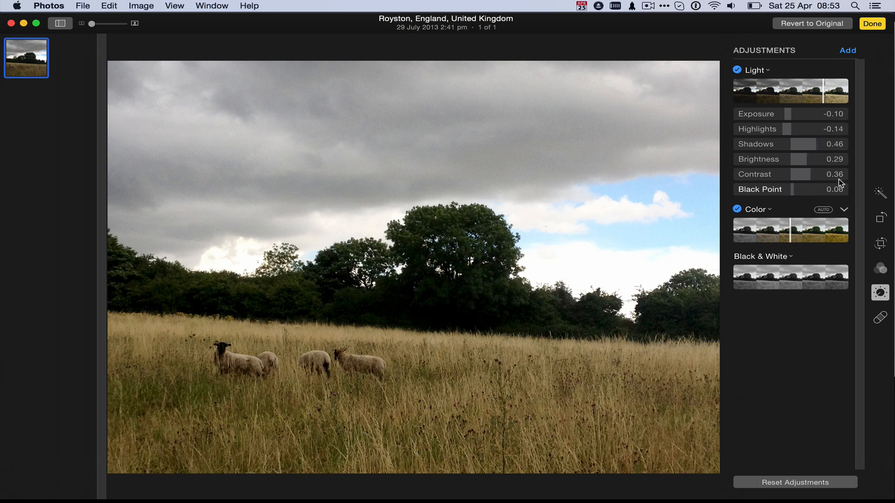
left_click(843, 73)
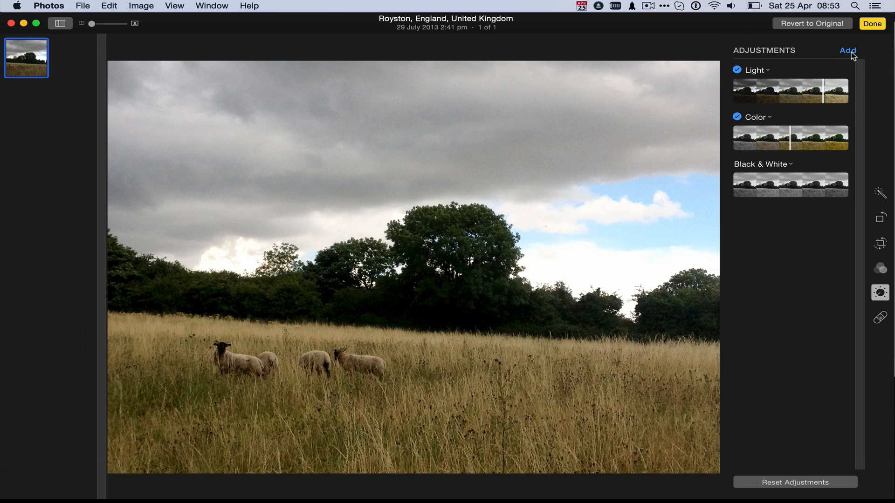
Add Histogram, Sharpen, Definition and Noise Reduction adjustments from the Add menu.
left_click(847, 51)
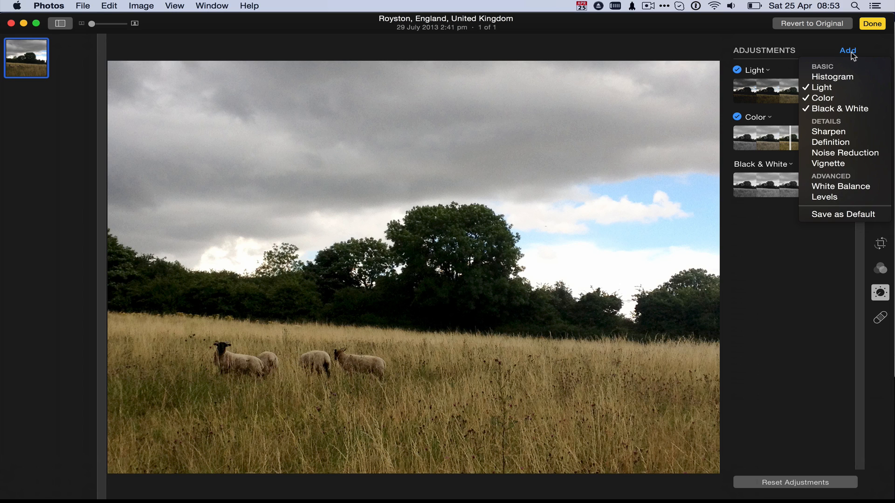
left_click(832, 76)
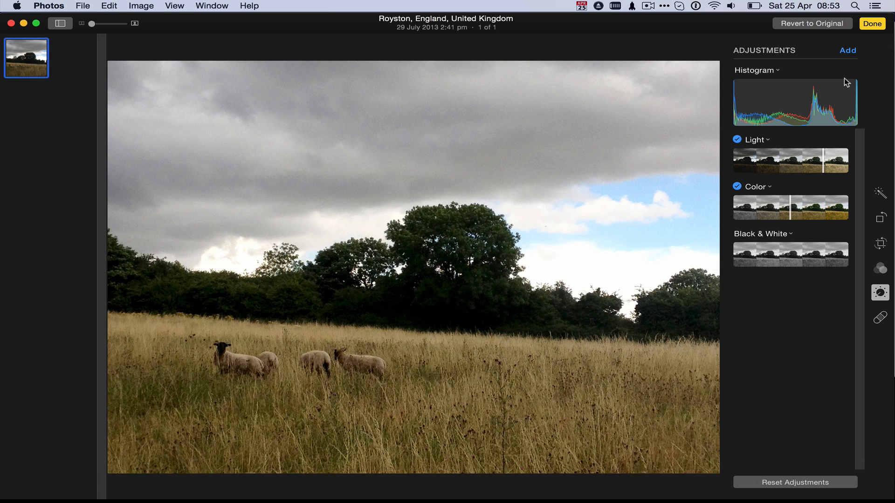
left_click(847, 50)
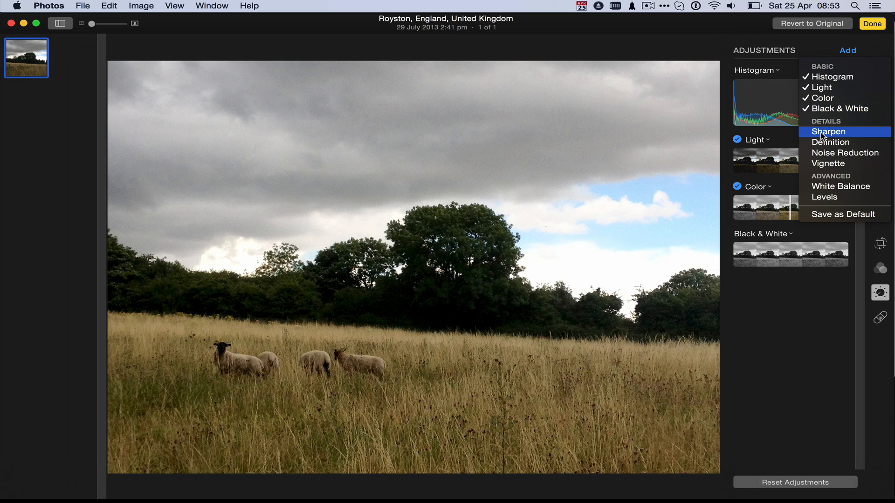
left_click(829, 132)
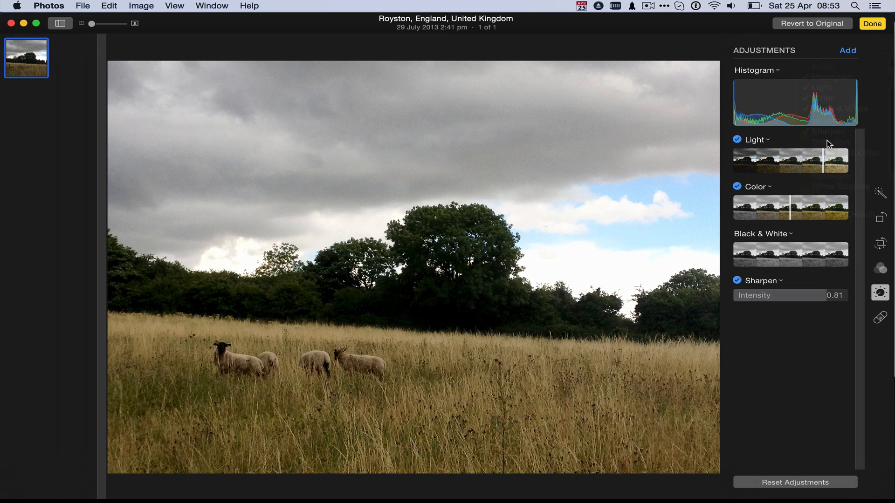
left_click(847, 51)
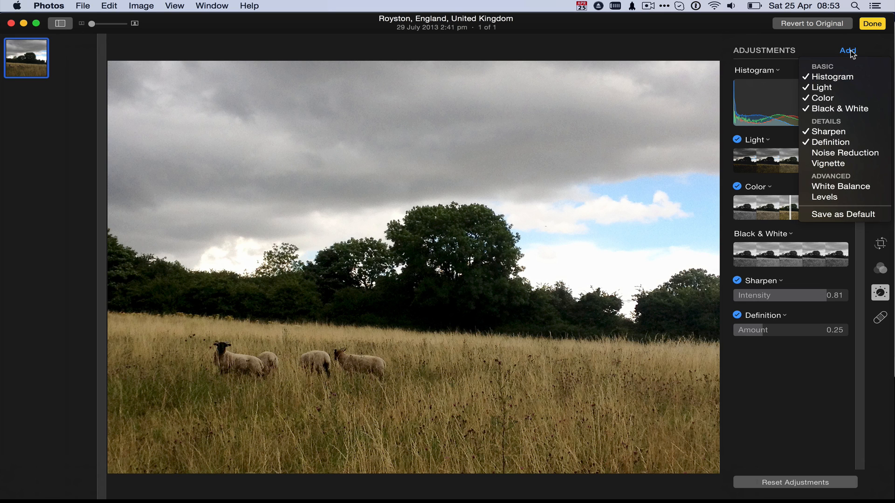
left_click(845, 153)
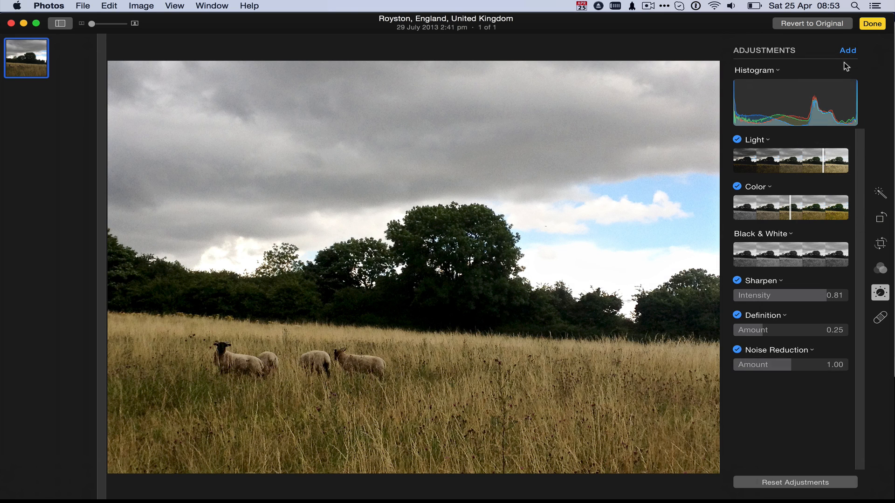
Add Vignette and White Balance adjustments to the sheep photo.
left_click(847, 51)
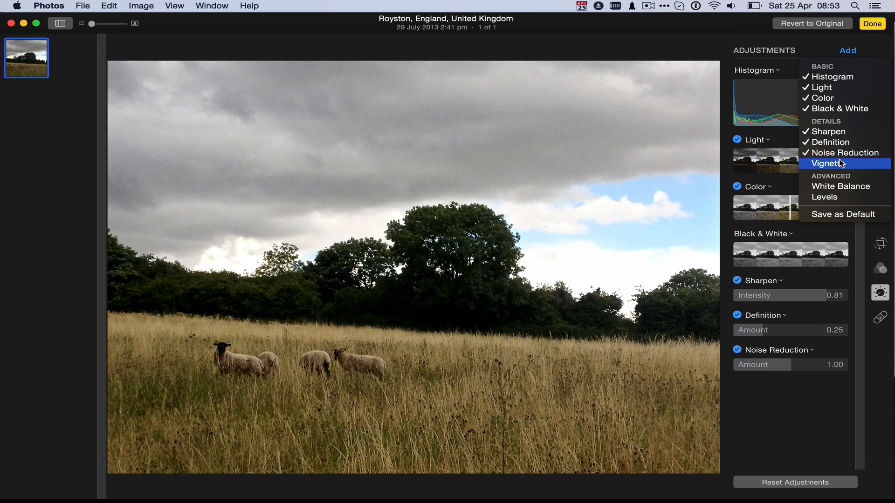
left_click(827, 163)
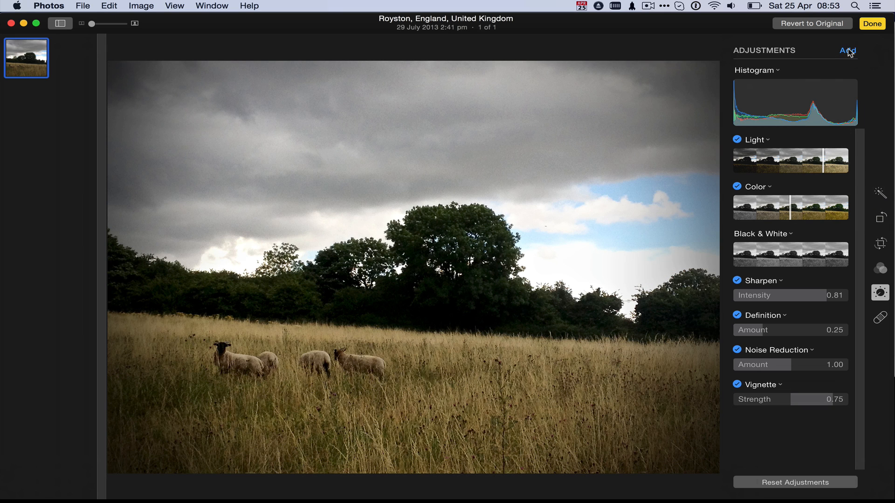
left_click(847, 50)
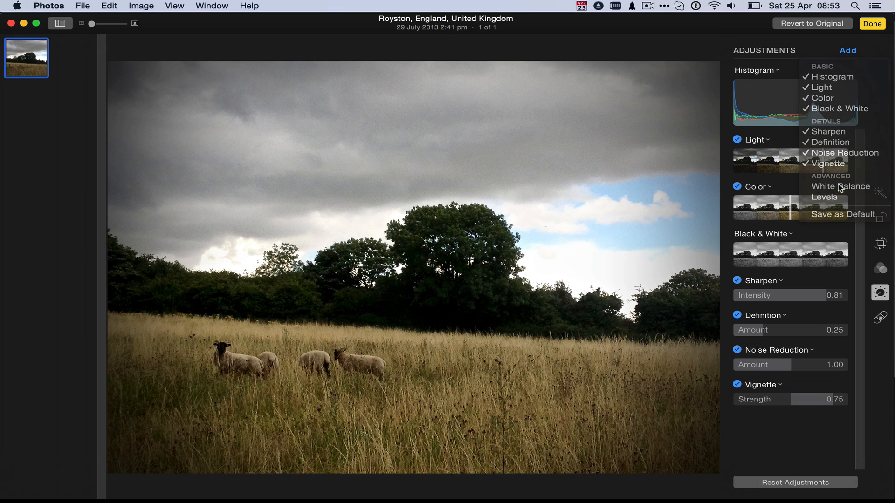
left_click(840, 186)
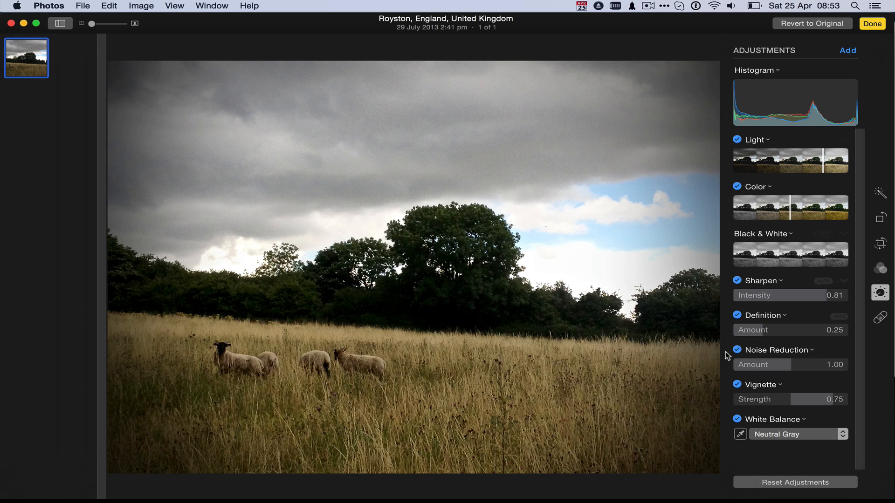
mouse_move(849, 51)
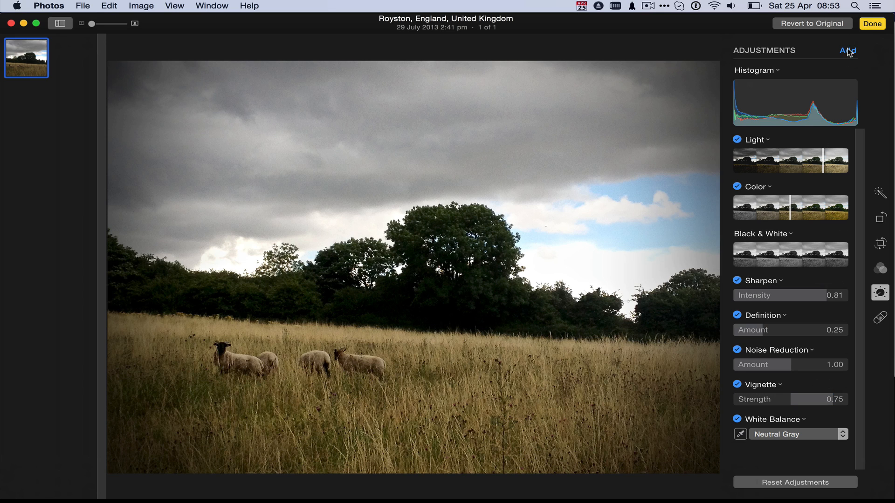
mouse_move(829, 196)
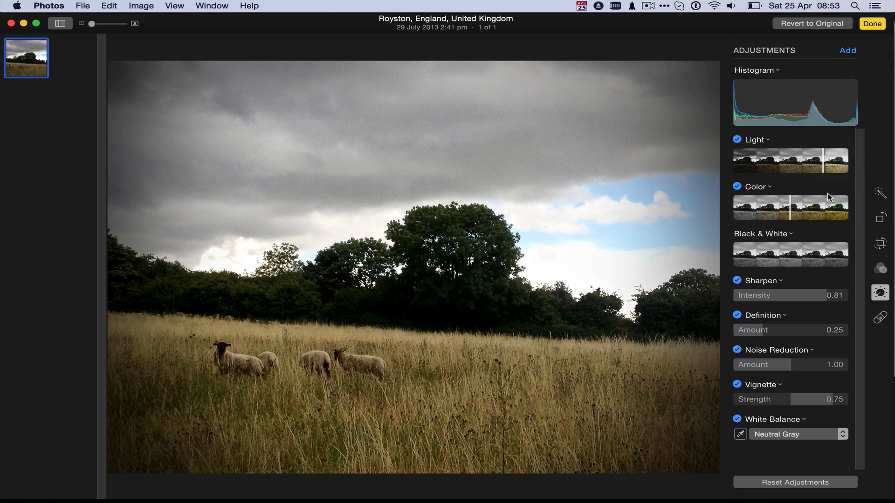
Scroll the adjustments panel to add Levels and lower Vignette Strength to -0.05.
scroll("down", 3)
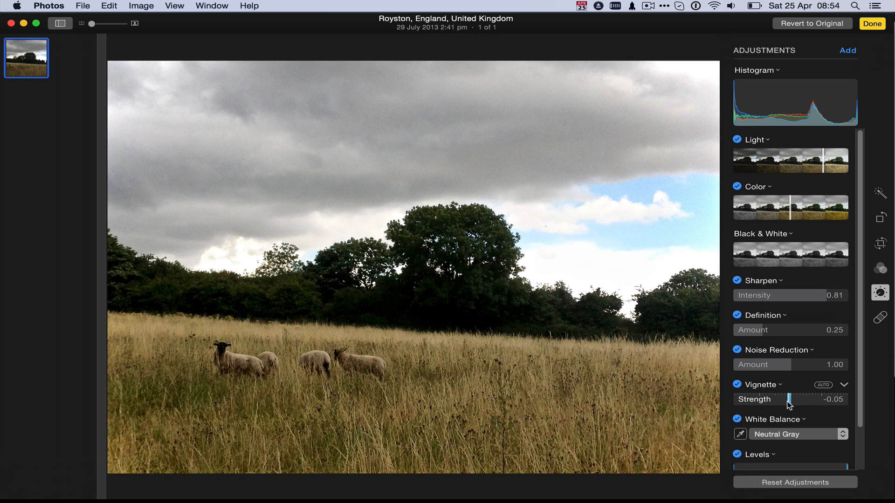
scroll("down", 3)
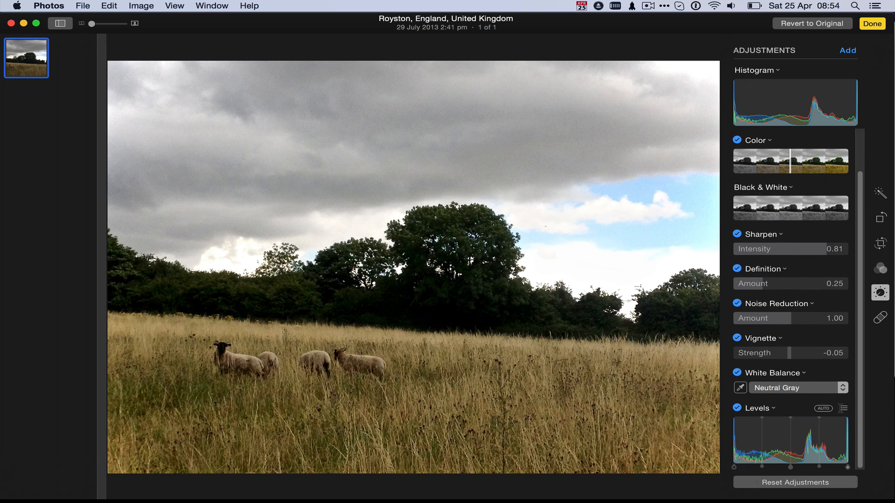
left_click(846, 409)
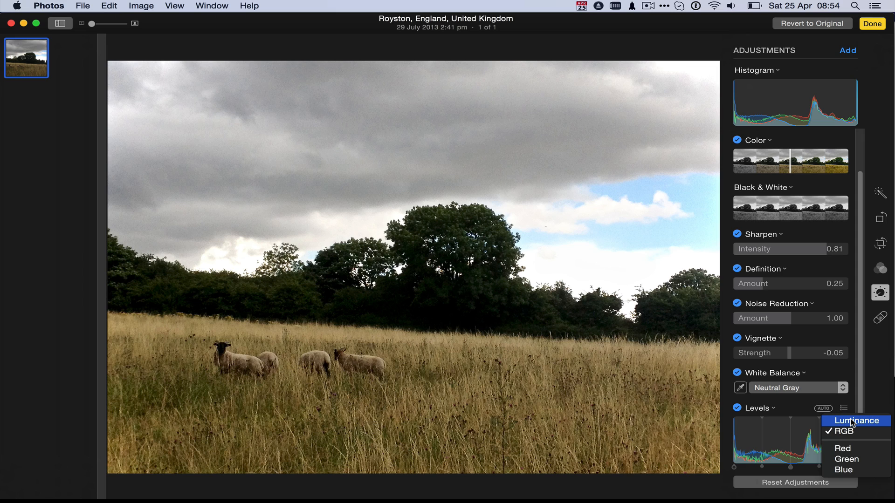
mouse_move(787, 448)
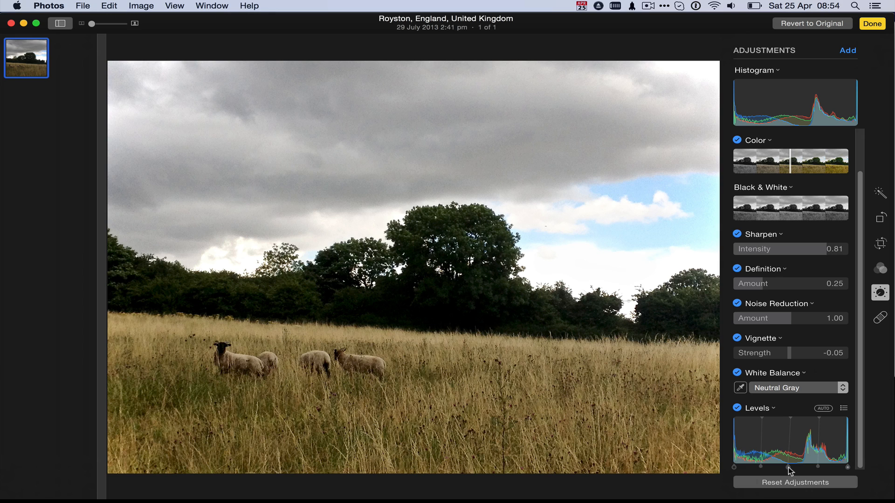
mouse_move(768, 470)
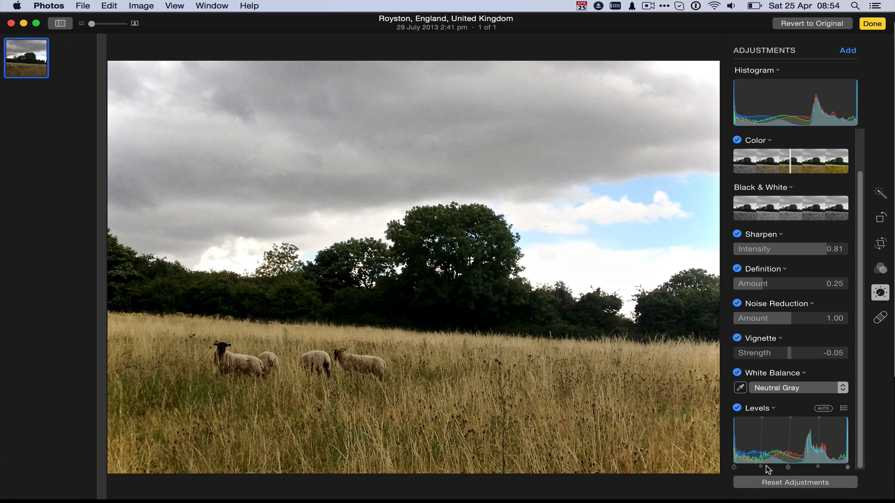
mouse_move(772, 469)
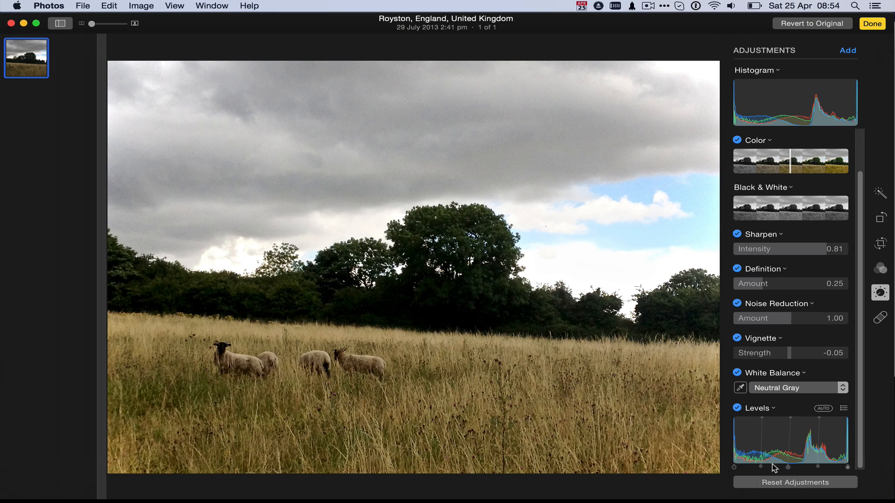